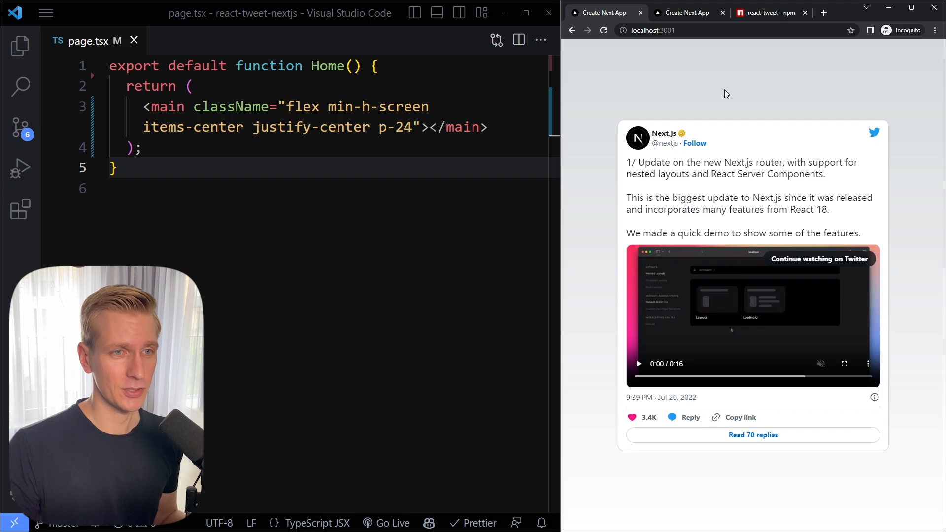
Open the integrated terminal for the react-tweet-nextjs project.
{"action": "left_click", "coordinate": [769, 12]}
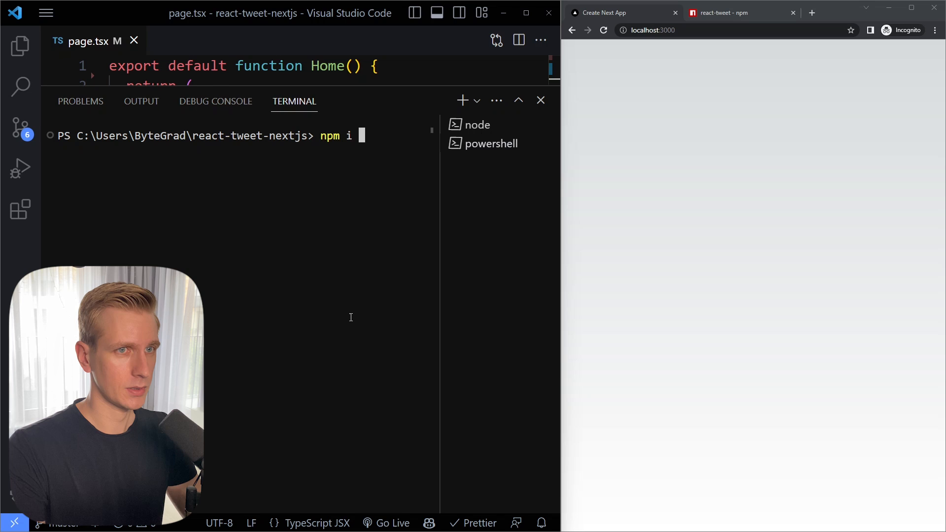
{"action": "type", "text": "npm run dev"}
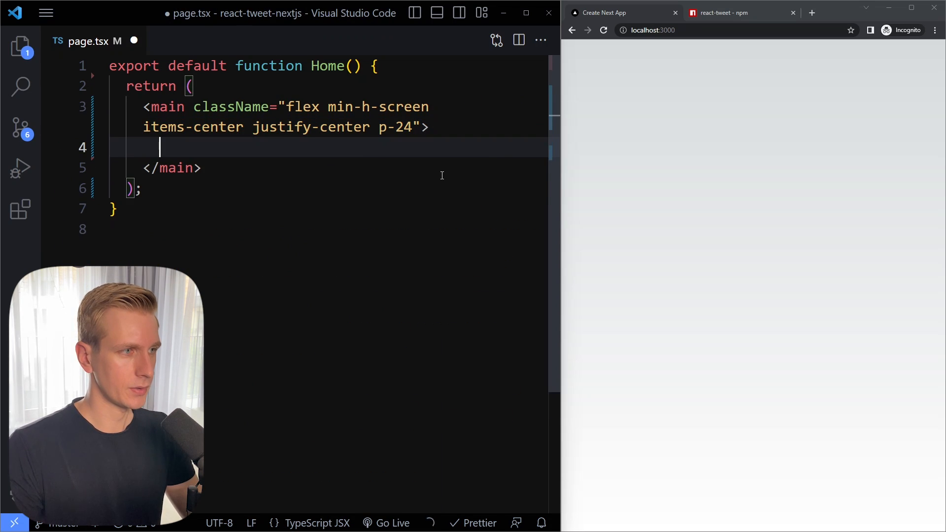
{"action": "type", "text": "<Tweet />"}
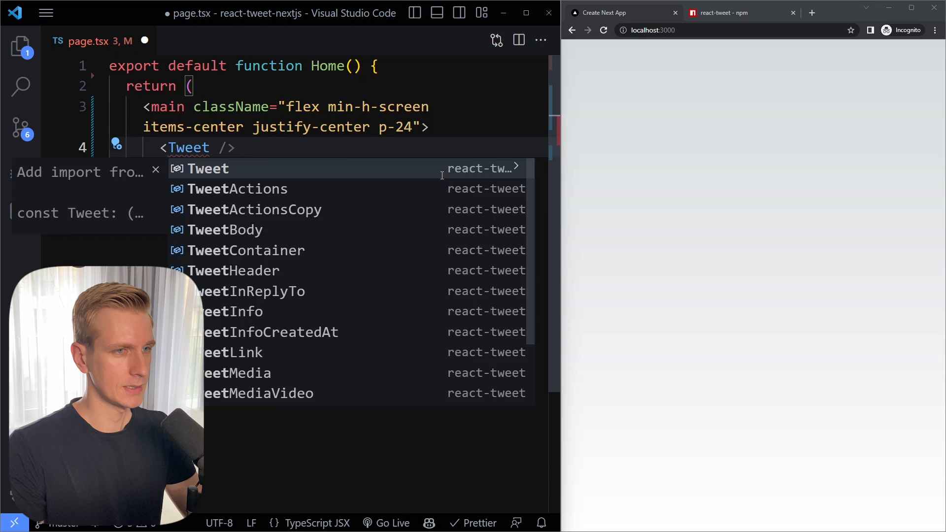
{"action": "left_click", "coordinate": [208, 168]}
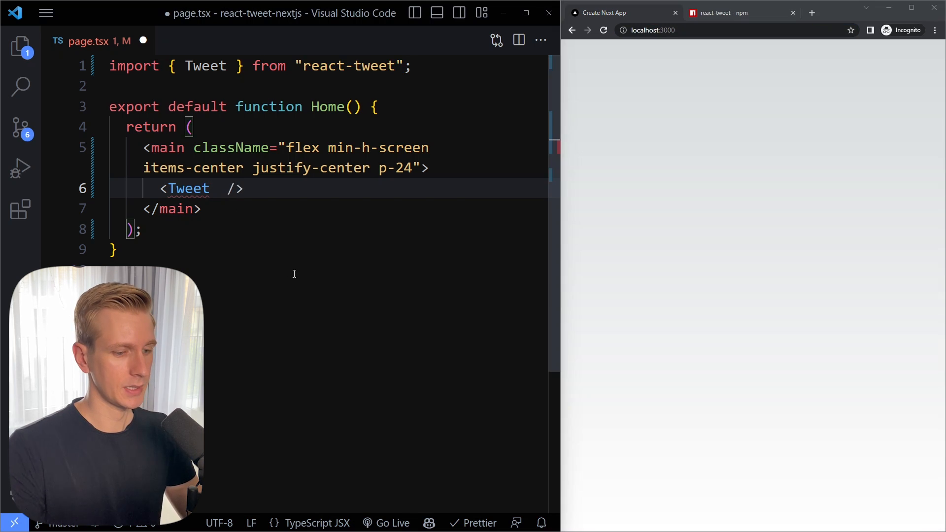
{"action": "type", "text": "id=\"1549841497822056454\""}
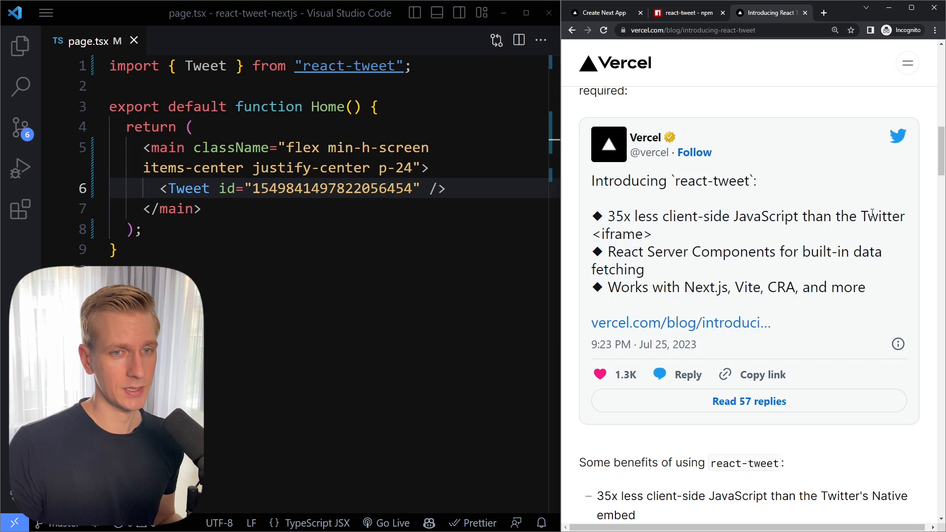
{"action": "mouse_move", "coordinate": [726, 235]}
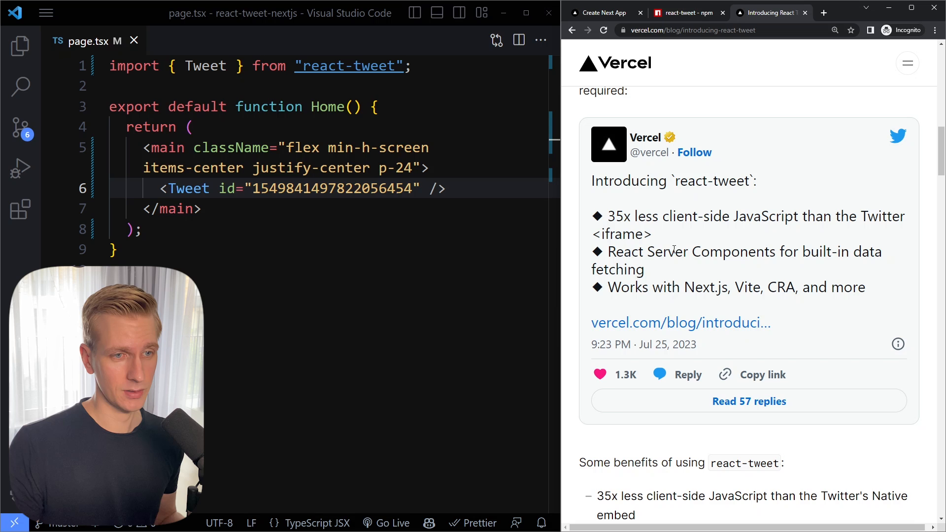
{"action": "mouse_move", "coordinate": [747, 267]}
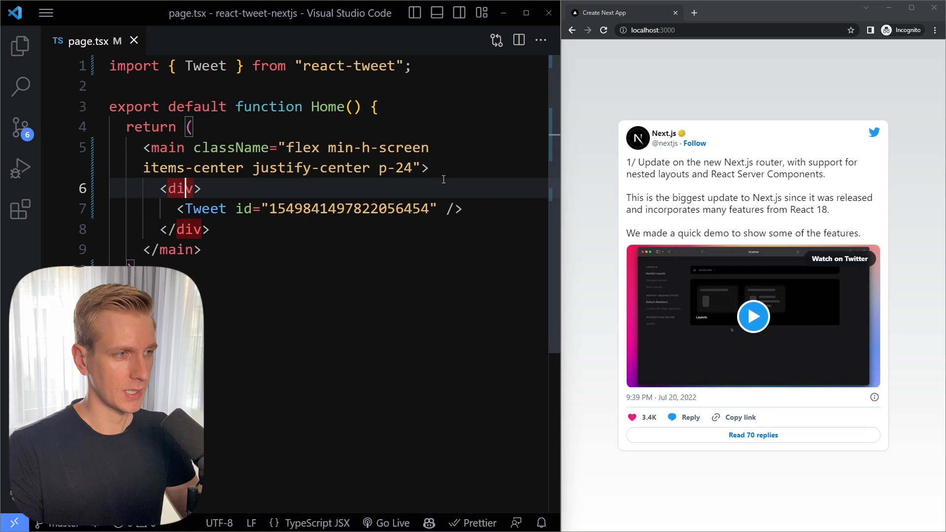
Give the Tweet's wrapper div a data-theme attribute, trying dark, then light.
{"action": "type", "text": "className=\"\""}
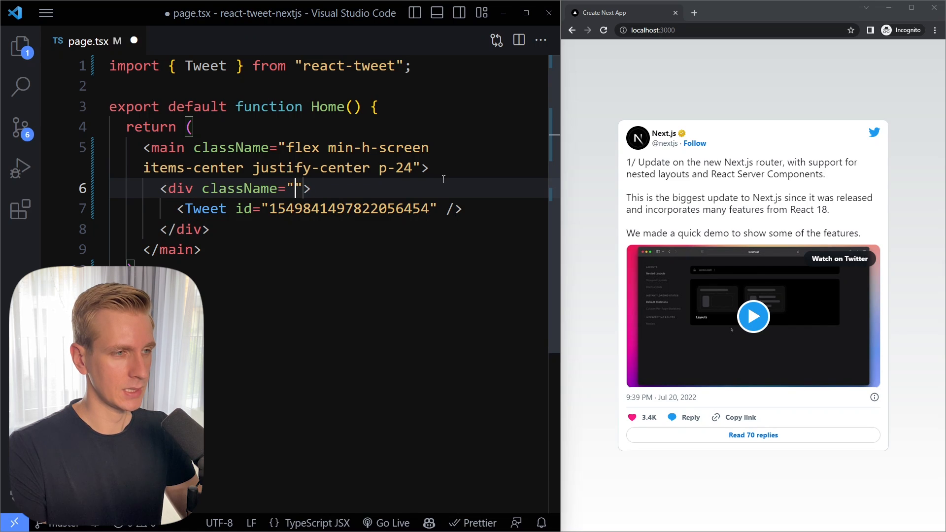
{"action": "type", "text": "dark"}
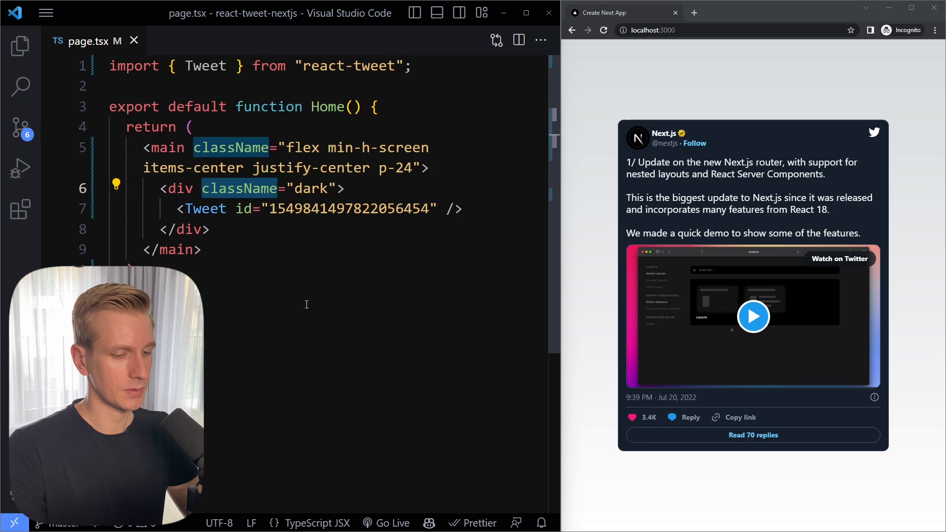
{"action": "type", "text": "data-theme"}
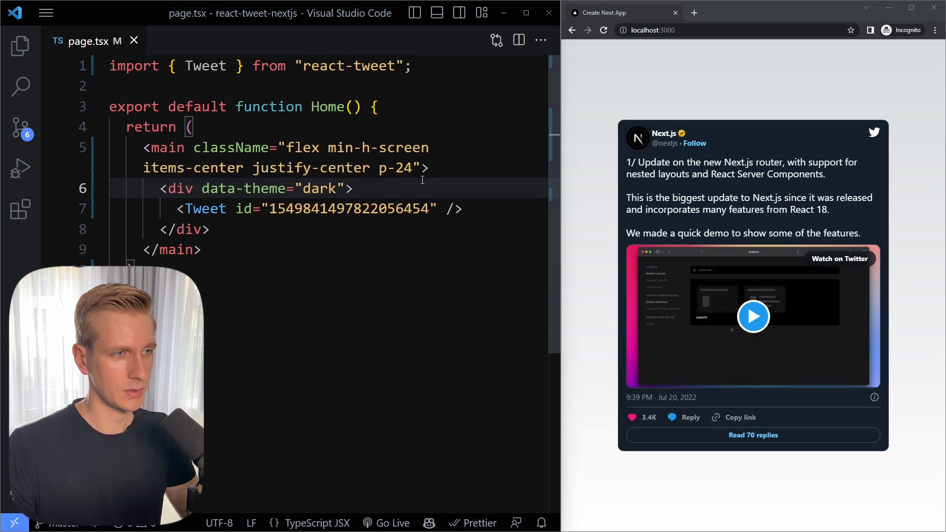
{"action": "type", "text": "light"}
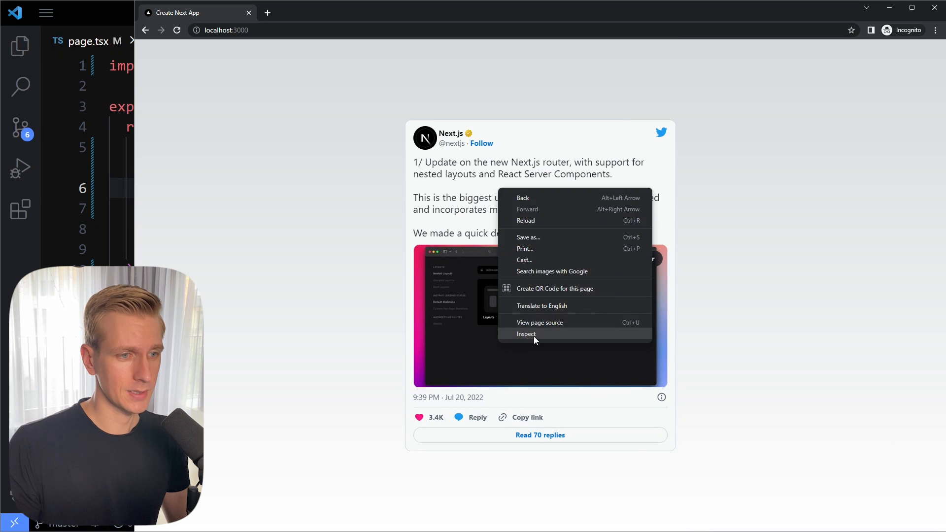
Inspect the tweet in DevTools and browse its .react-tweet-theme CSS variables.
{"action": "left_click", "coordinate": [526, 334]}
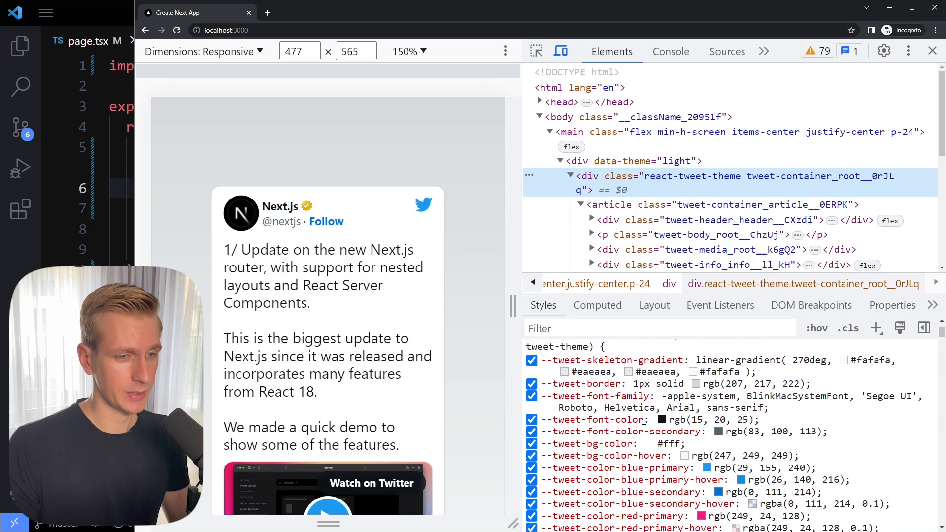
{"action": "scroll", "scroll_direction": "down", "scroll_amount": 3}
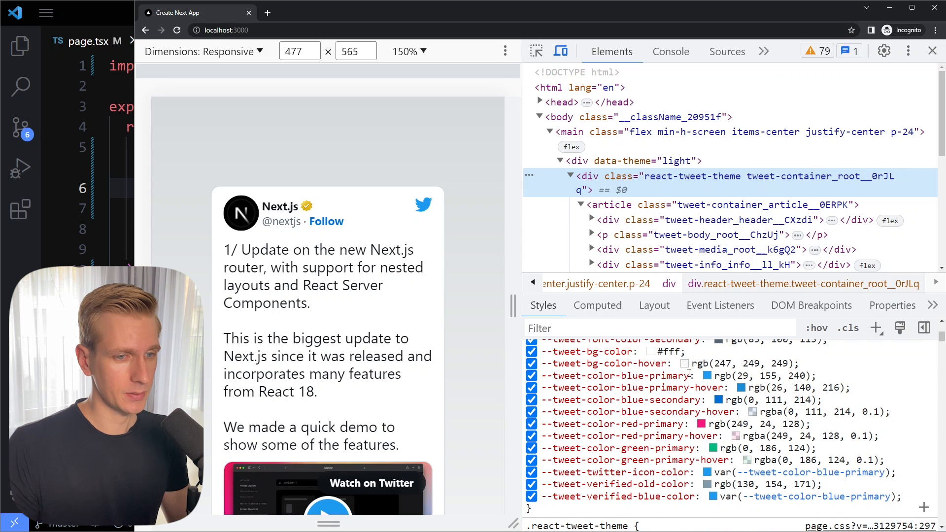
{"action": "scroll", "scroll_direction": "down", "scroll_amount": 3}
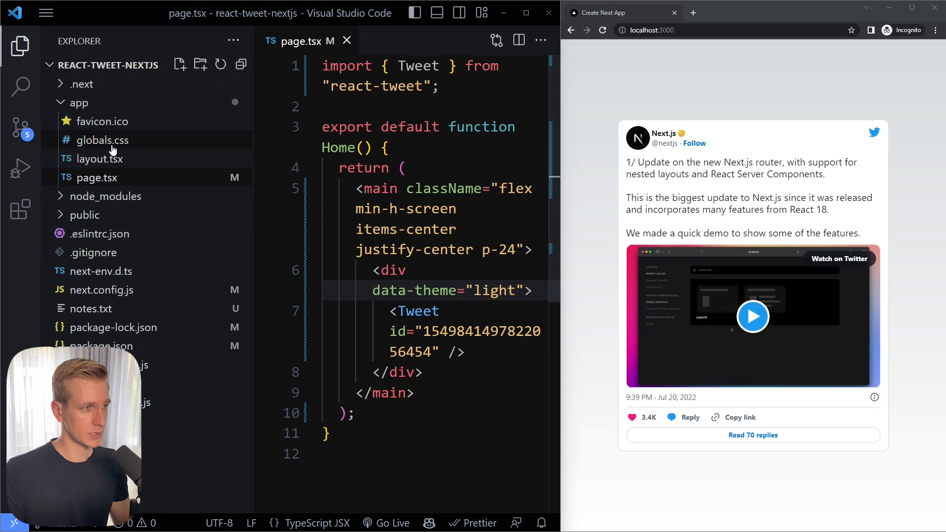
In app/globals.css, add a .react-tweet-theme rule with --tweet-body-font-size: 3rem.
{"action": "left_click", "coordinate": [103, 140]}
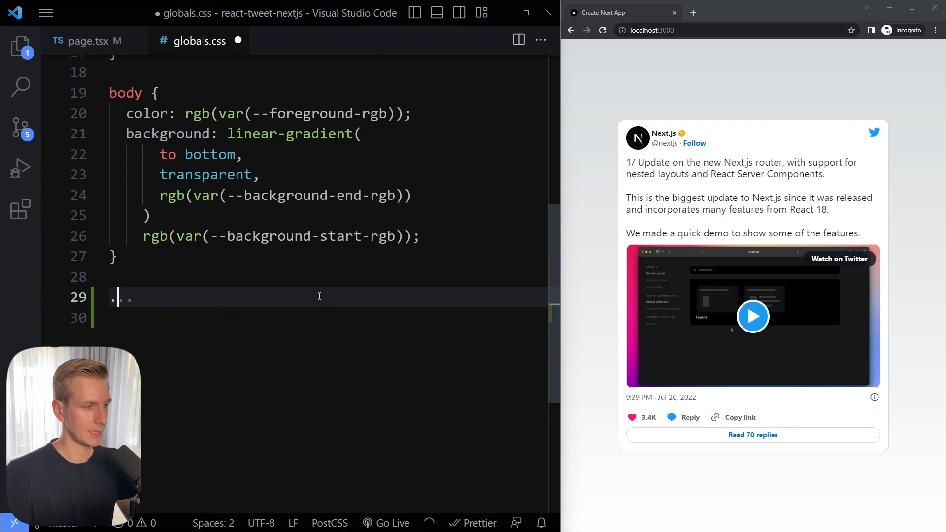
{"action": "type", "text": ".react-tweet-"}
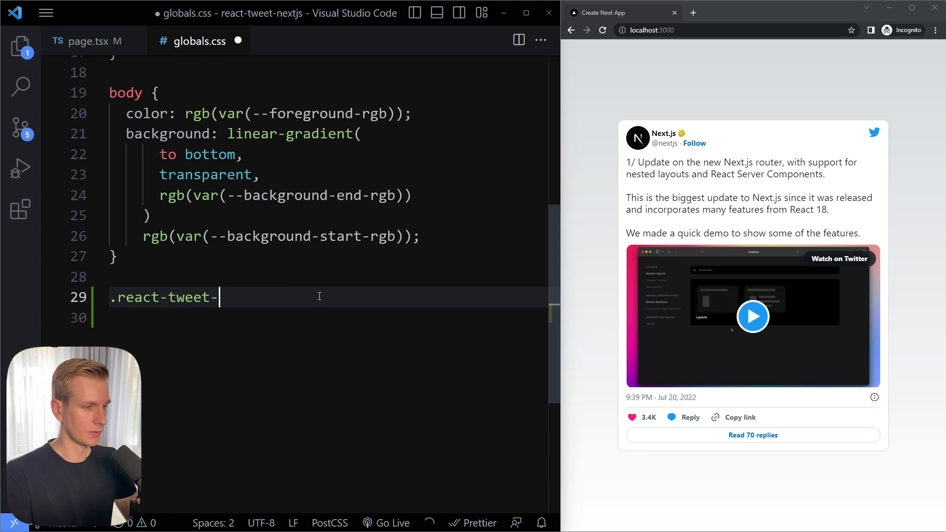
{"action": "type", "text": "theme {"}
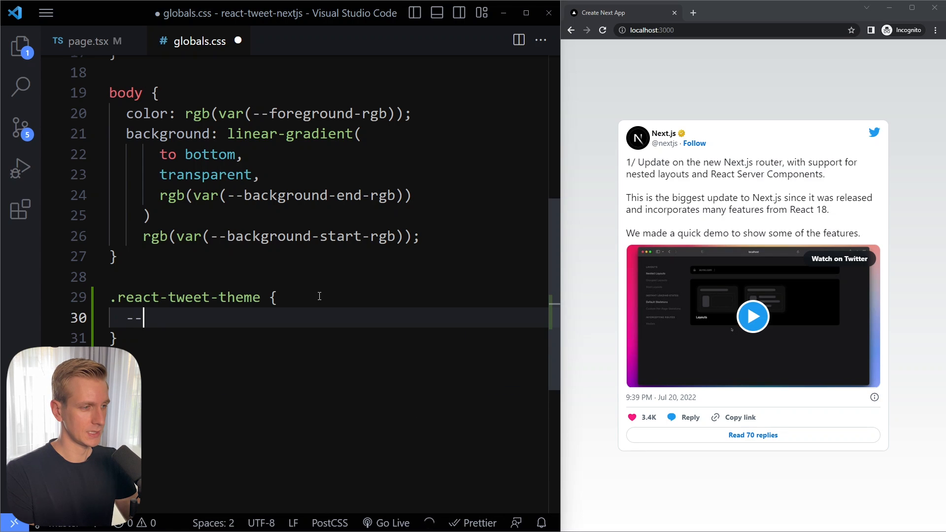
{"action": "type", "text": "tweet-body-font-"}
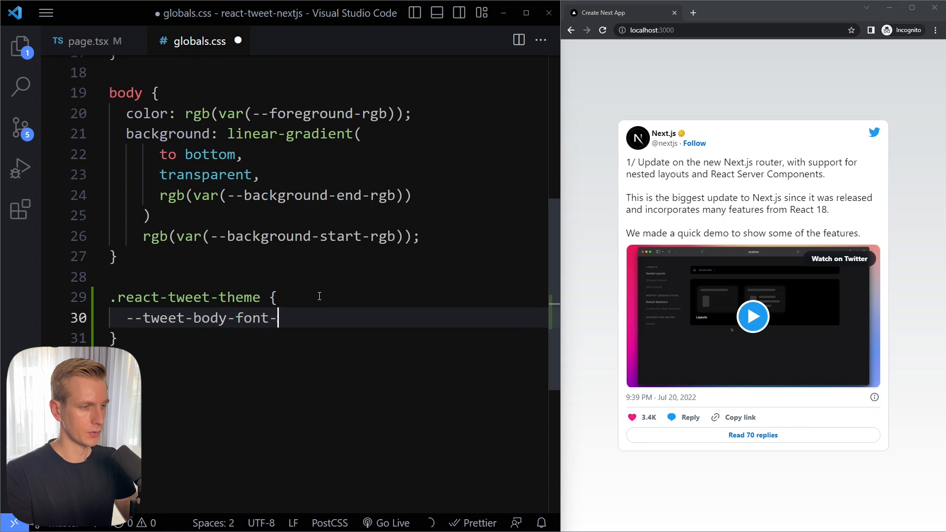
{"action": "type", "text": "size: 1"}
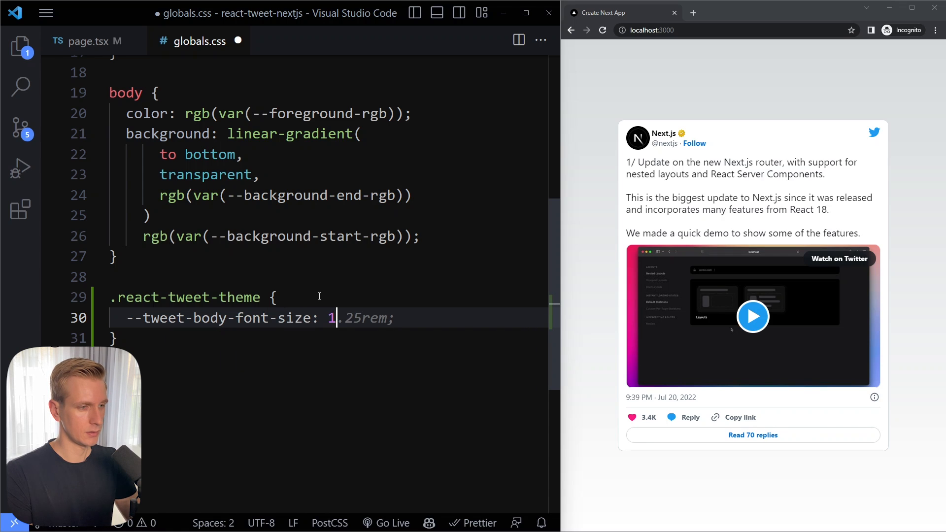
{"action": "type", "text": "2"}
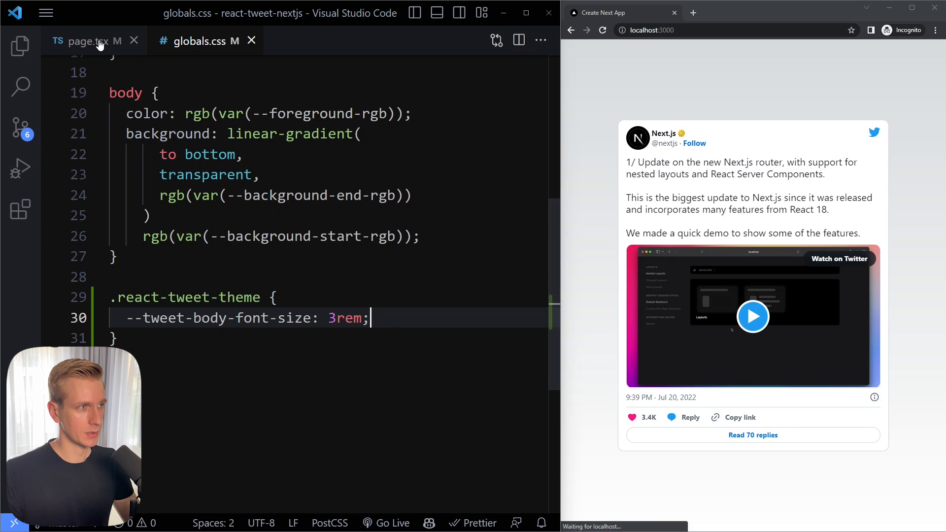
Replace the wrapper div's data-theme with className="test" in page.tsx.
{"action": "left_click", "coordinate": [94, 40]}
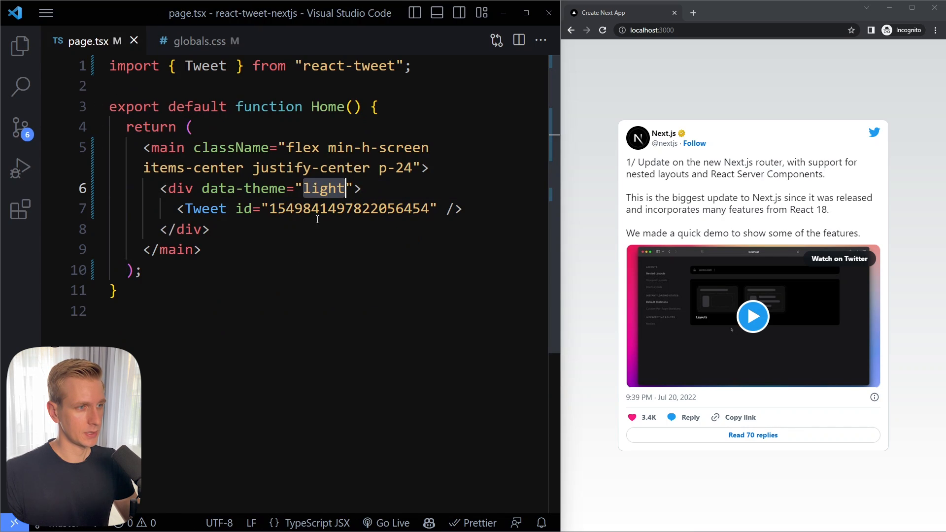
{"action": "type", "text": "test"}
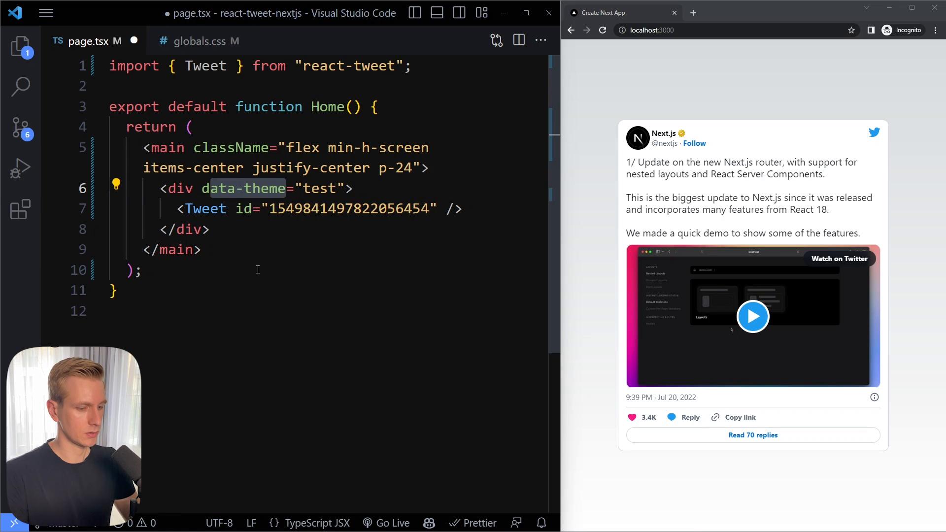
{"action": "type", "text": "className"}
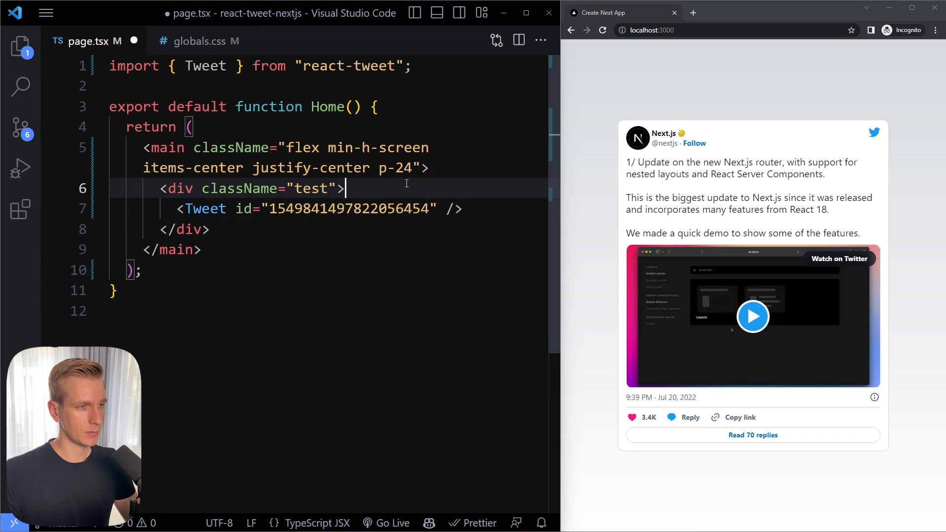
Scope the globals.css font-size rule to .test .react-tweet-theme.
{"action": "left_click", "coordinate": [198, 41]}
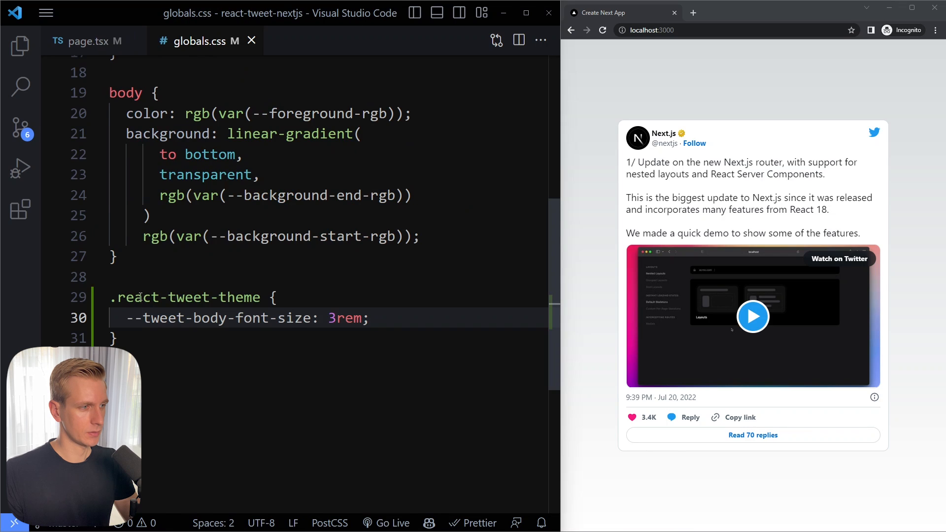
{"action": "type", "text": ".test"}
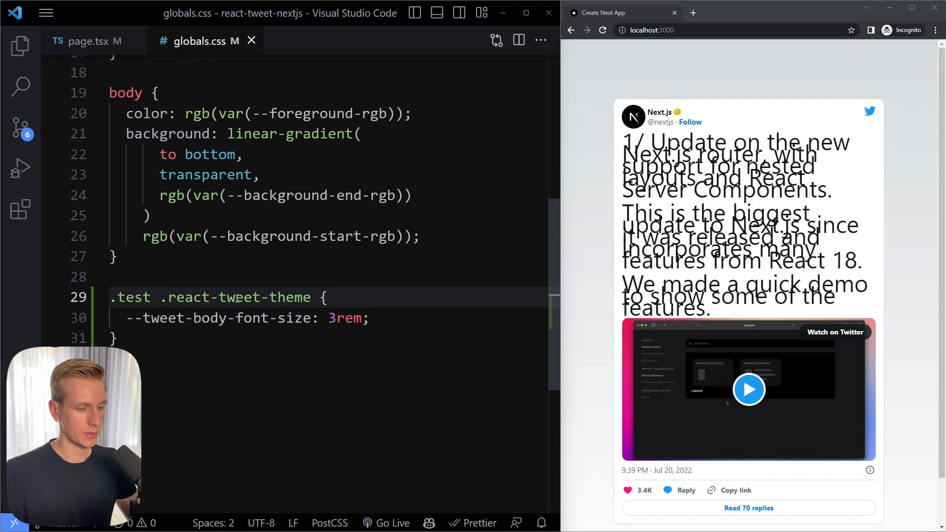
{"action": "type", "text": ":global()"}
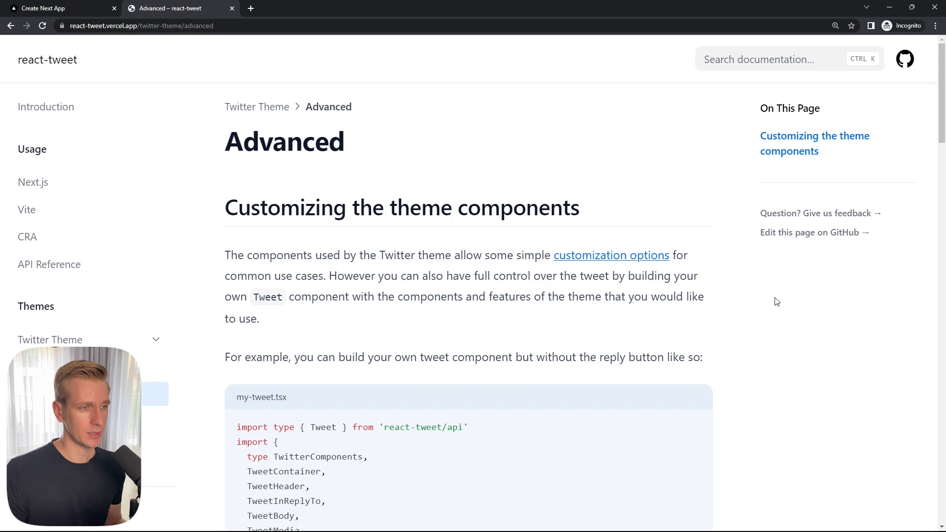
Scroll the react-tweet Advanced docs to the my-tweet.tsx custom component example.
{"action": "scroll", "scroll_direction": "down", "scroll_amount": 3}
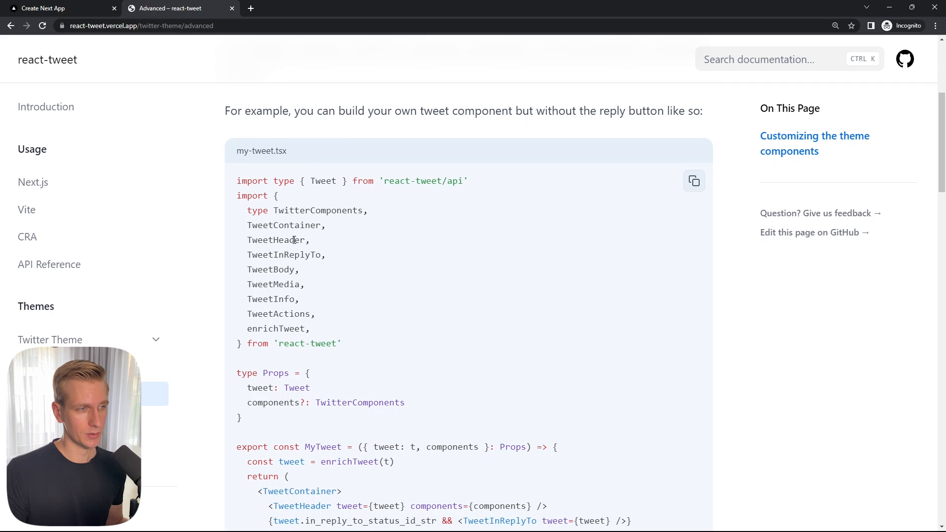
{"action": "mouse_move", "coordinate": [317, 225]}
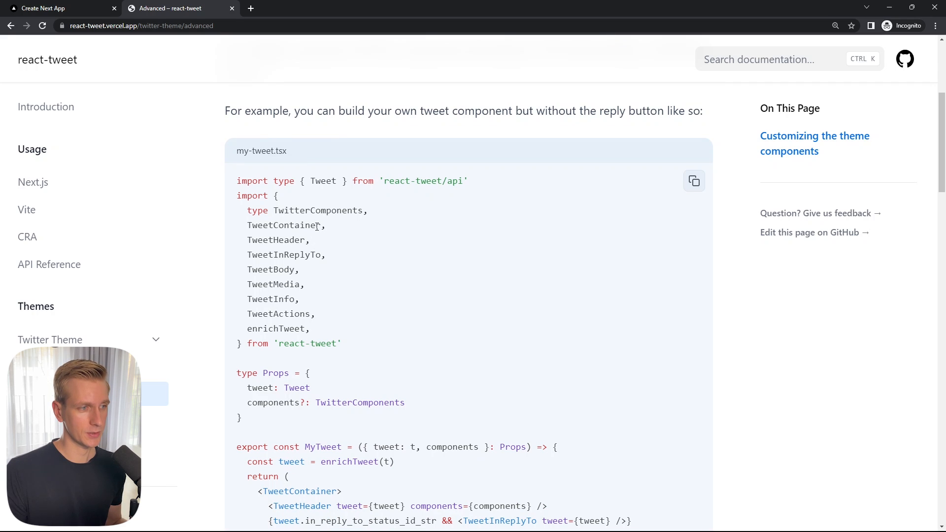
{"action": "mouse_move", "coordinate": [259, 294]}
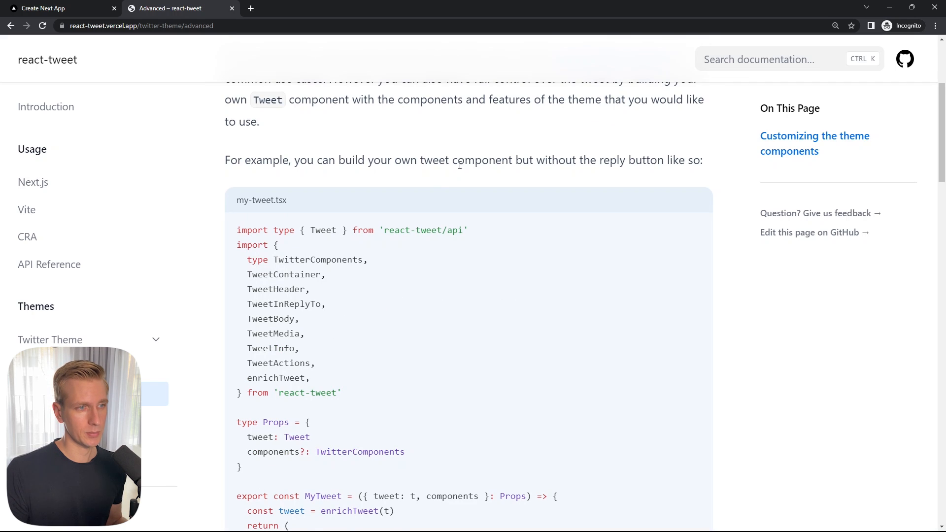
{"action": "mouse_move", "coordinate": [581, 163]}
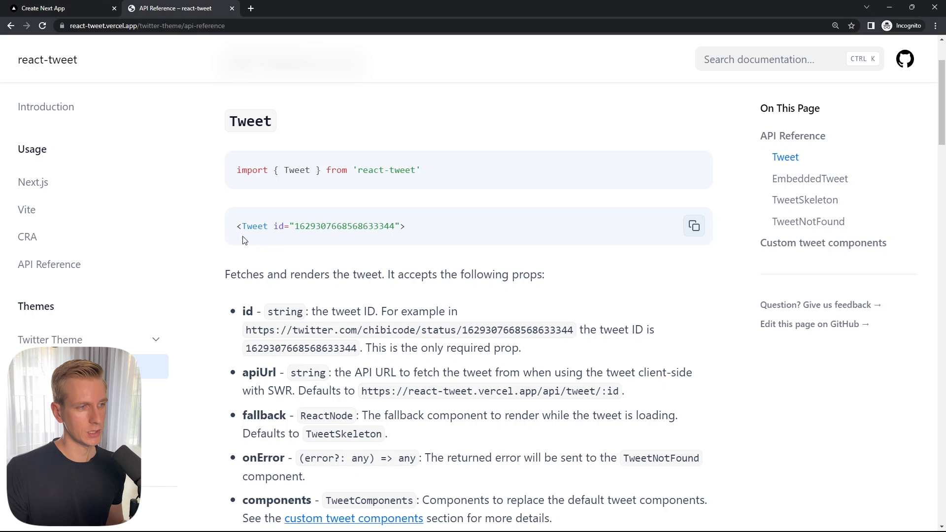
{"action": "mouse_move", "coordinate": [236, 142]}
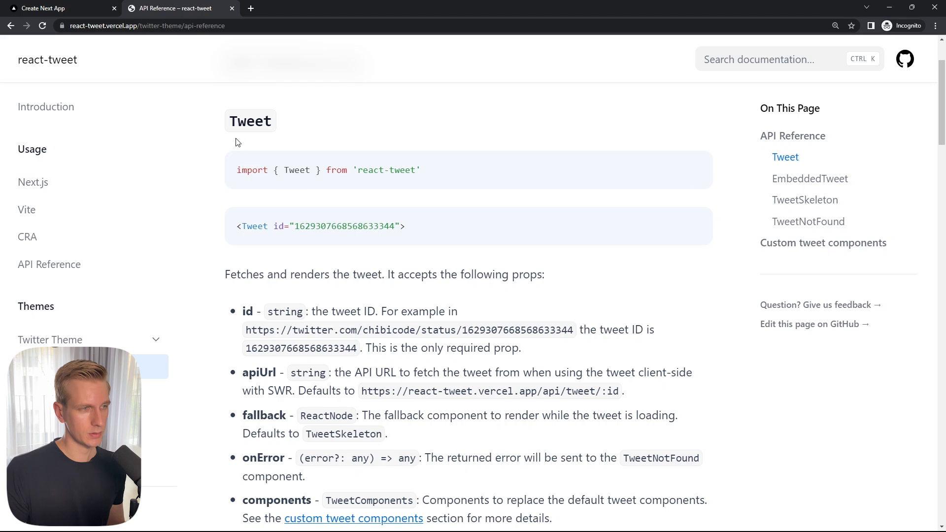
{"action": "mouse_move", "coordinate": [297, 468]}
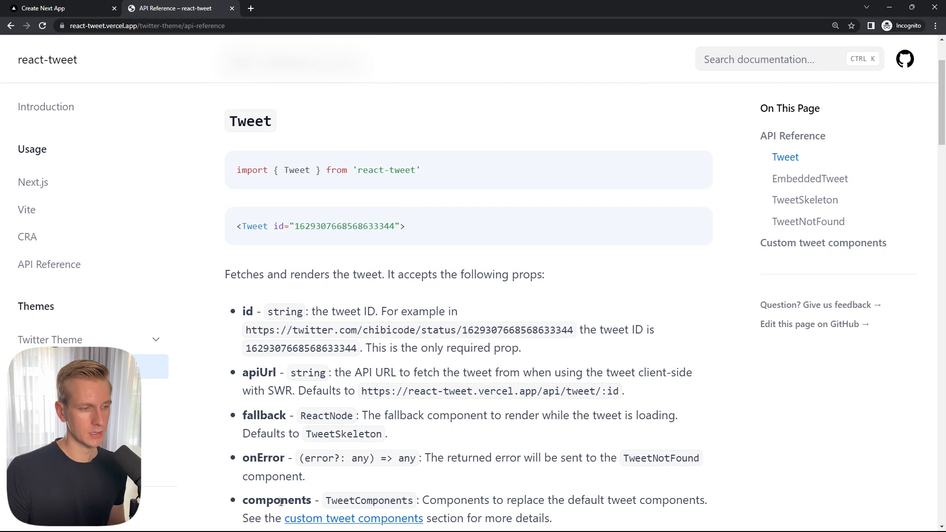
Highlight the components prop in the docs, then go back to localhost:3000.
{"action": "double_click", "coordinate": [276, 500]}
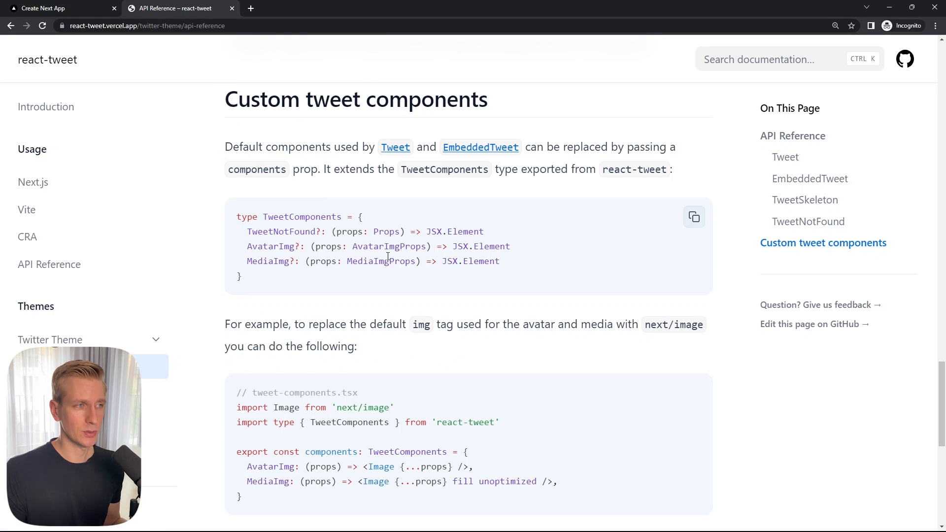
{"action": "left_click", "coordinate": [55, 8]}
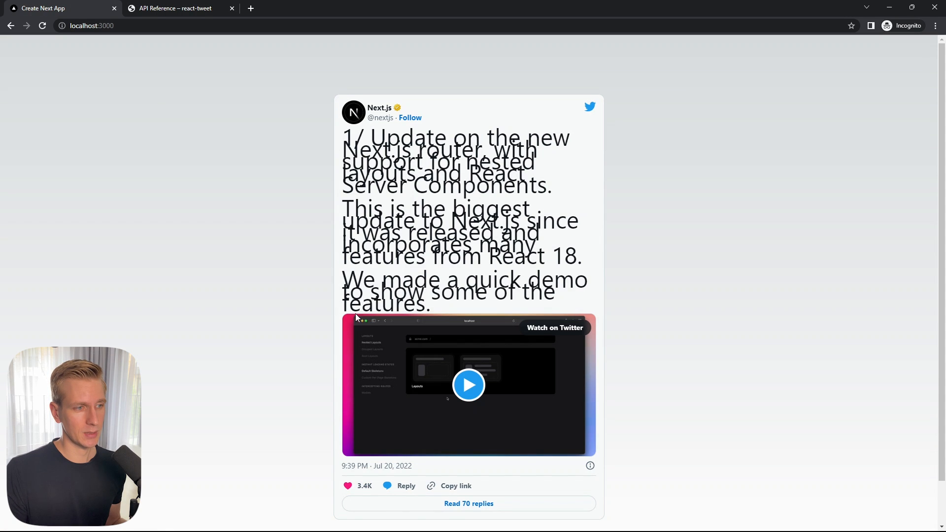
{"action": "mouse_move", "coordinate": [274, 346]}
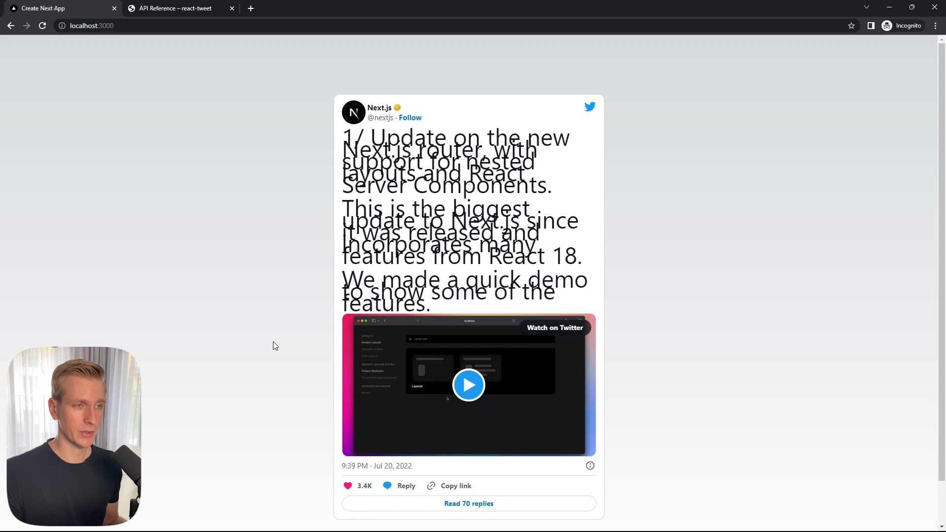
{"action": "mouse_move", "coordinate": [313, 239]}
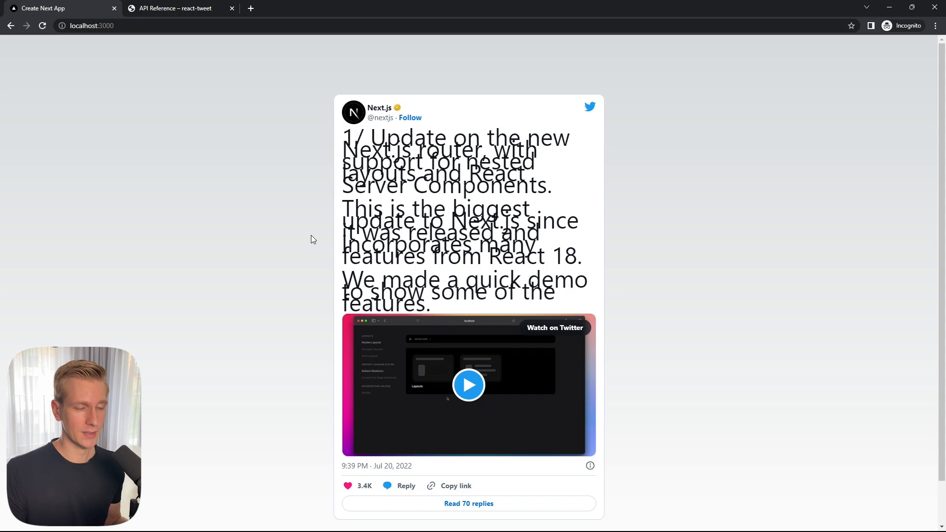
Inspect the tweet avatar's plain img element from pbs.twimg.com in DevTools.
{"action": "key", "text": "F12"}
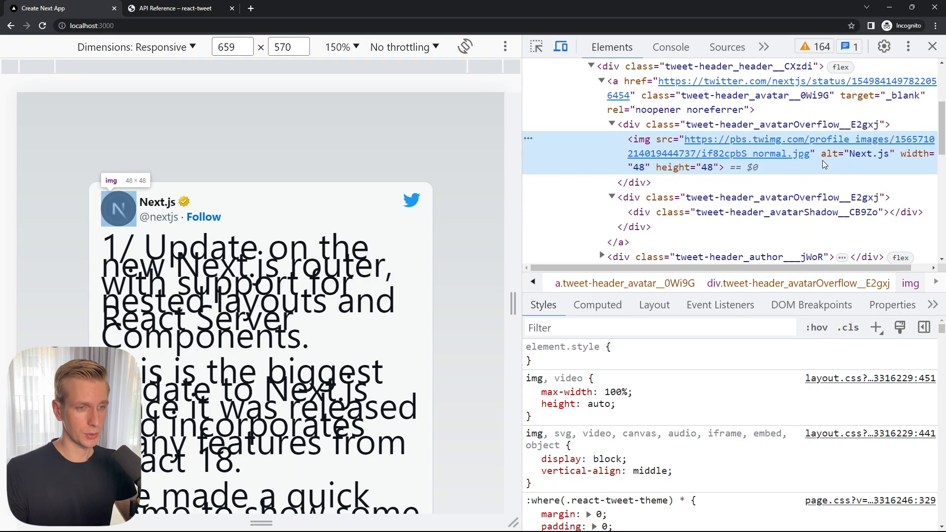
{"action": "scroll", "scroll_direction": "down", "scroll_amount": 3}
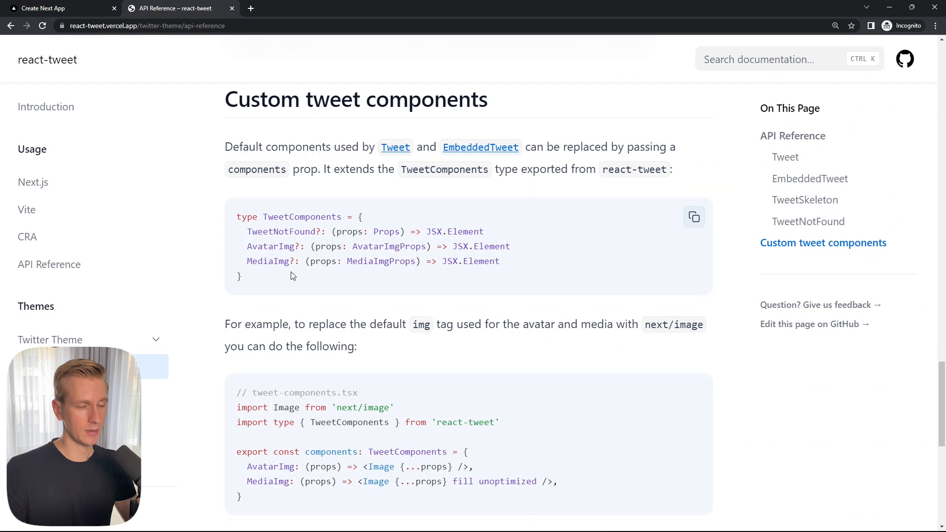
{"action": "mouse_move", "coordinate": [367, 246]}
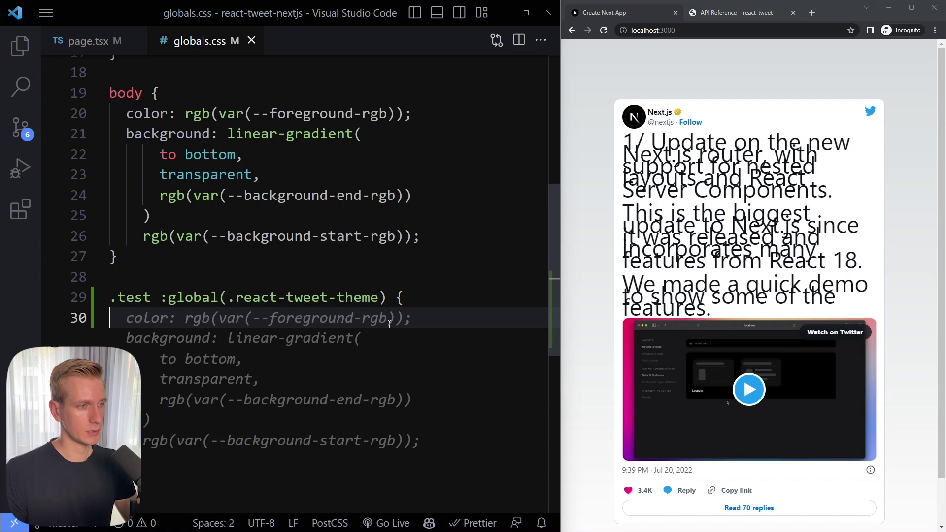
Create components/react-tweet/tweet-components.tsx via the components folder's context menu.
{"action": "left_click", "coordinate": [18, 47]}
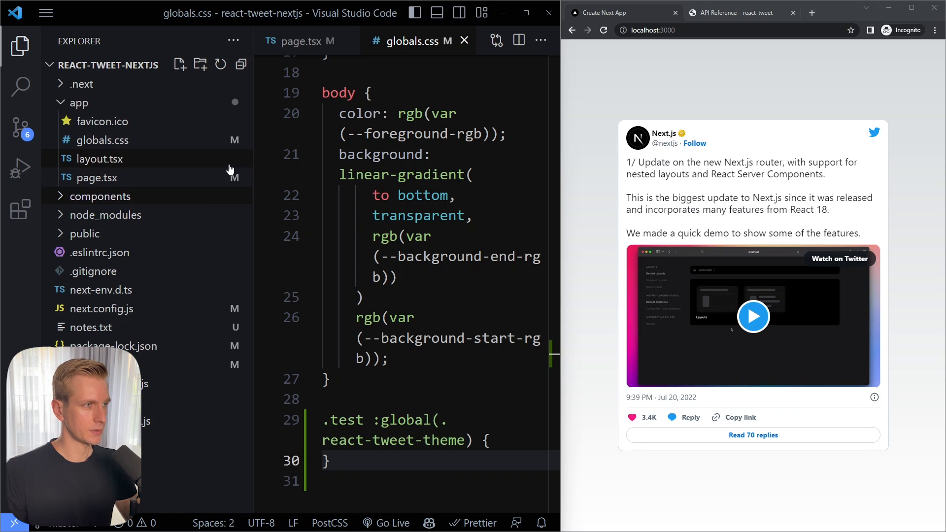
{"action": "mouse_move", "coordinate": [143, 198]}
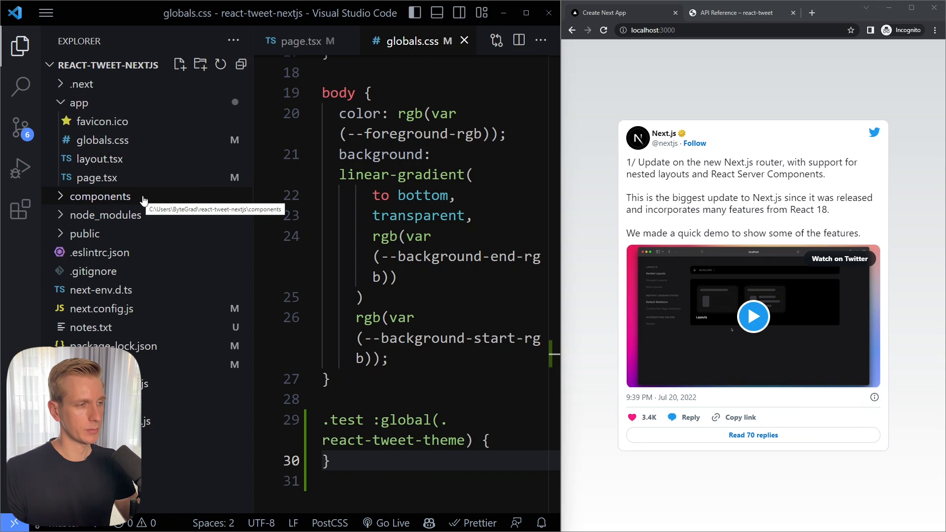
{"action": "right_click", "coordinate": [100, 196]}
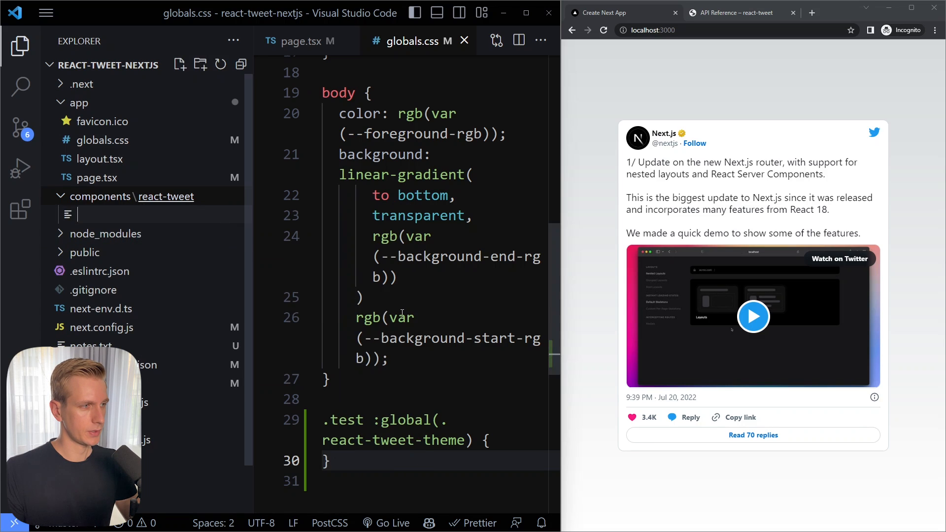
{"action": "type", "text": "tweet-compone"}
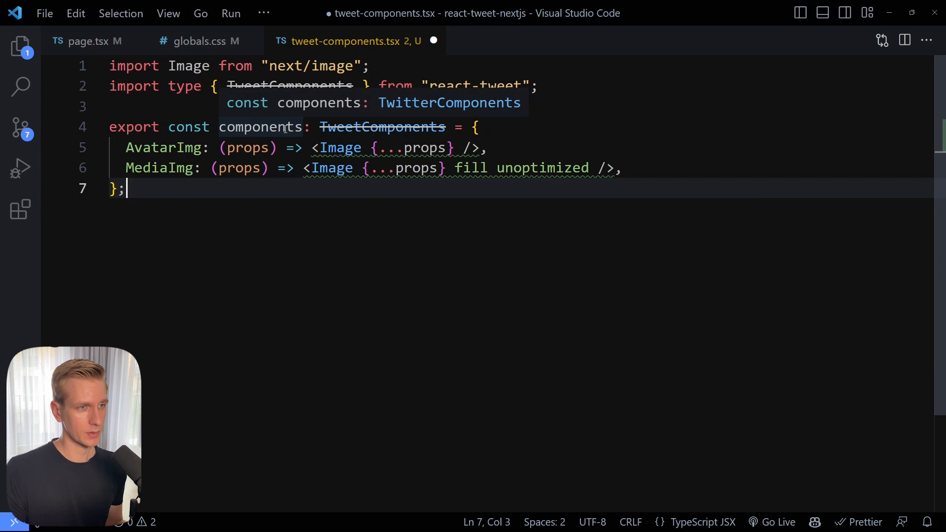
Replace the deprecated TweetComponents type with TwitterComponents in tweet-components.tsx, then return to page.tsx.
{"action": "double_click", "coordinate": [164, 147]}
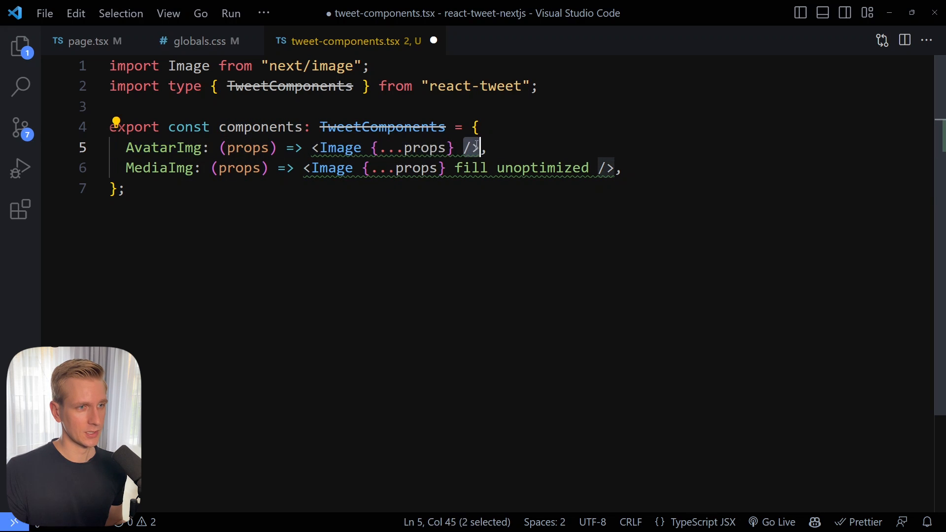
{"action": "left_click", "coordinate": [381, 66]}
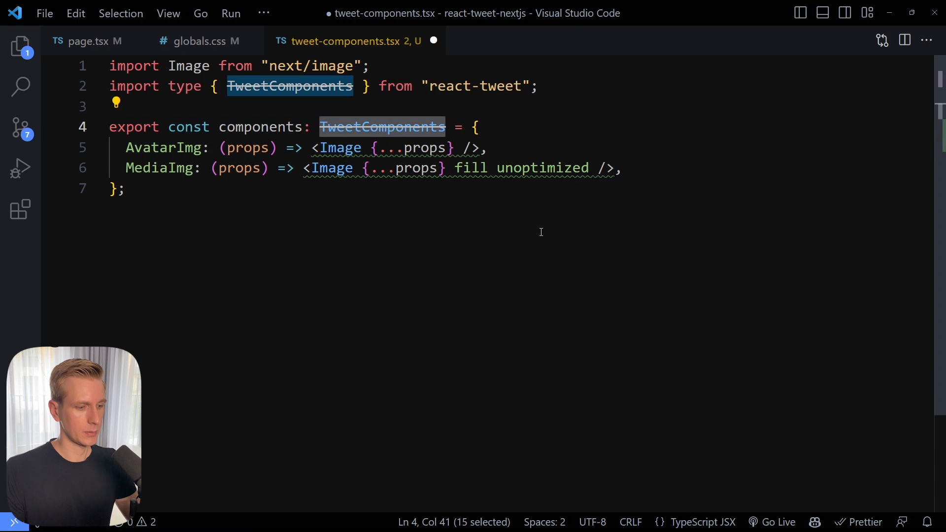
{"action": "type", "text": "TwitterCompo"}
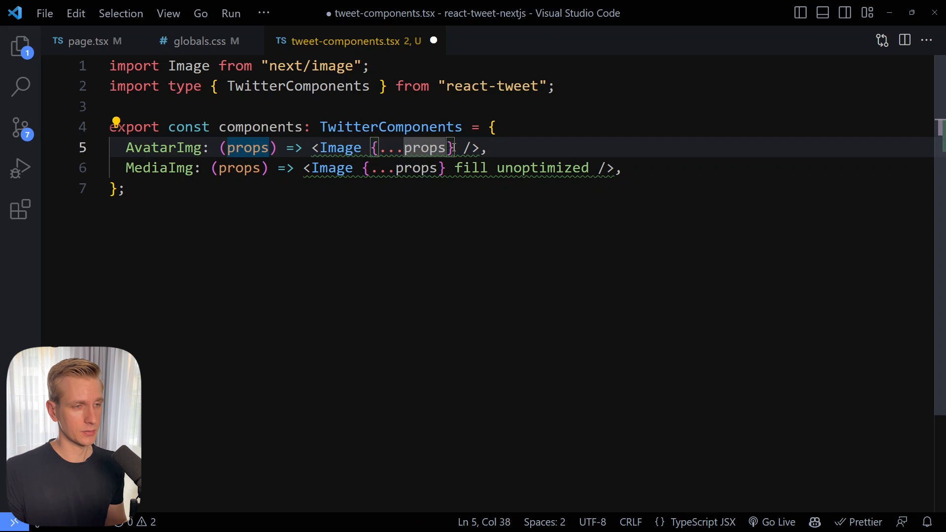
{"action": "left_click", "coordinate": [92, 41]}
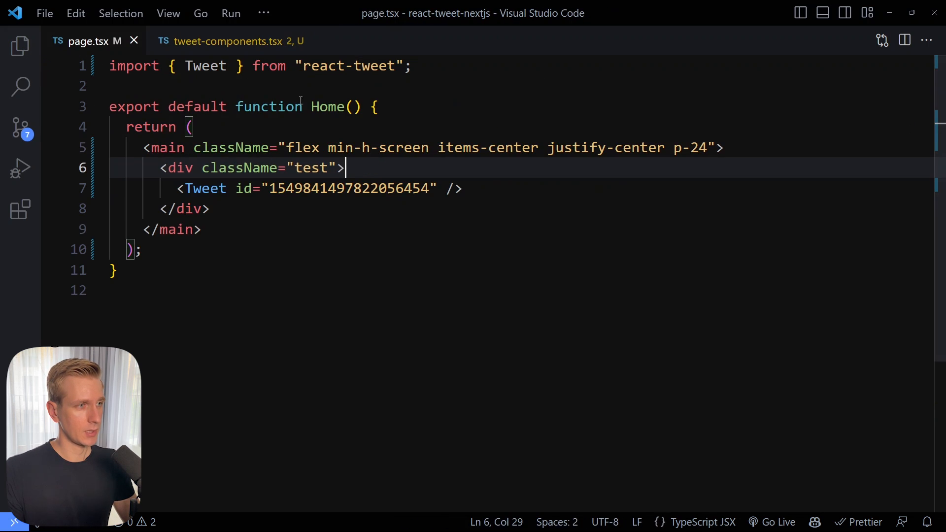
Import components from '@/components/react-tweet/tweet-components', pass components={components} to Tweet, and save page.tsx.
{"action": "type", "text": "import { components } from \"@/components/react-tweet/tweet-components\";"}
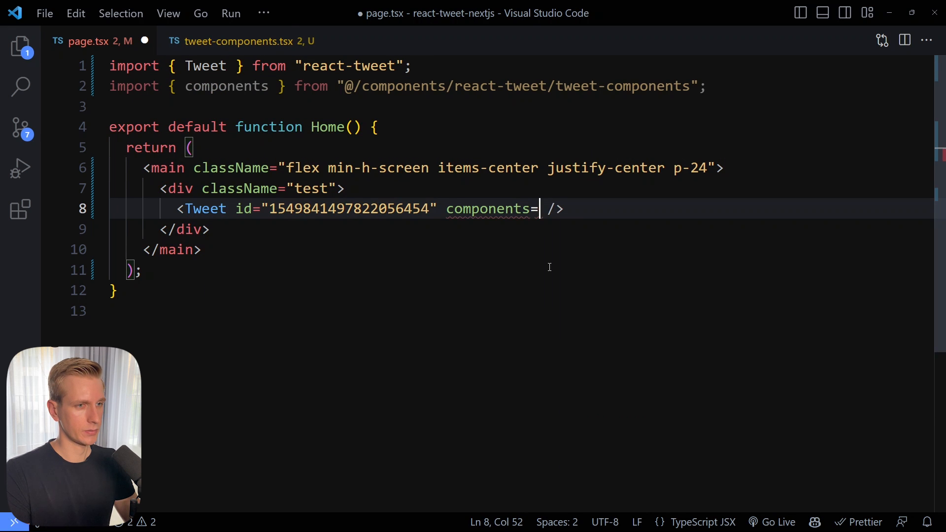
{"action": "type", "text": "{components}"}
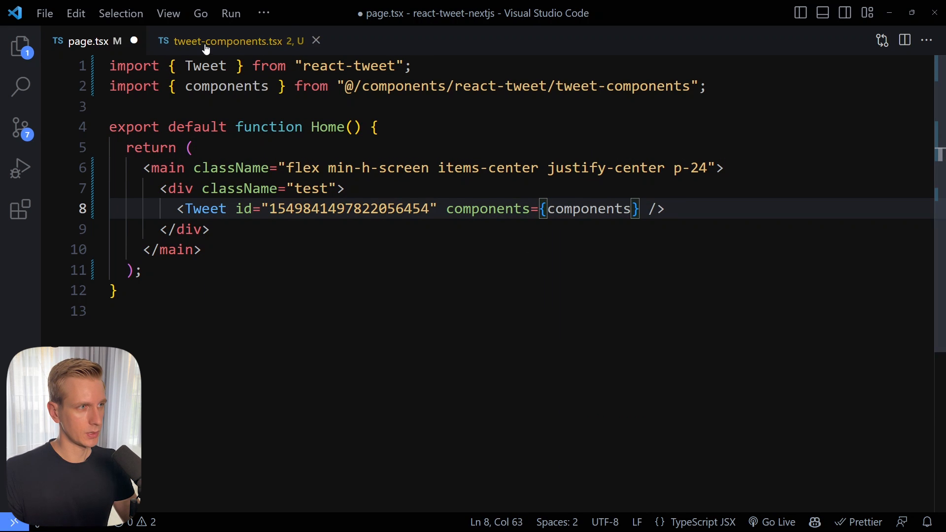
{"action": "left_click", "coordinate": [217, 40]}
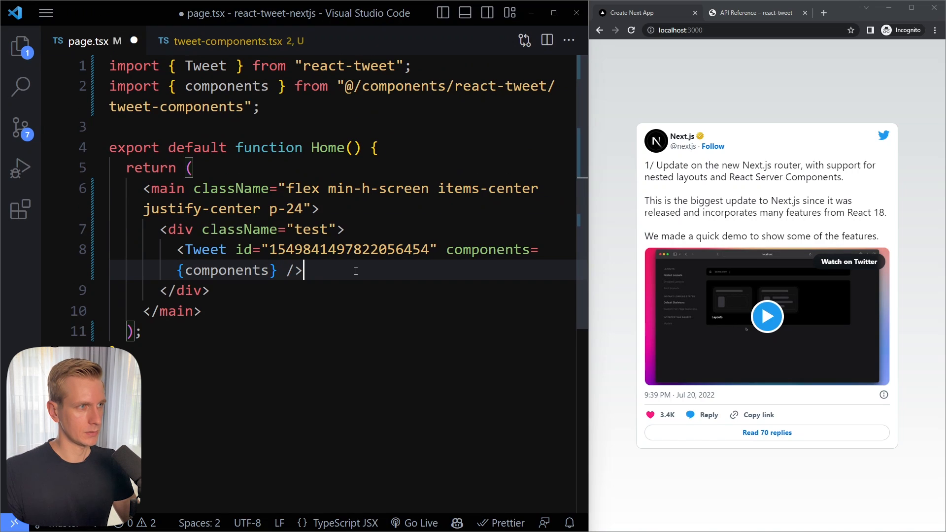
{"action": "key", "text": "Ctrl+s"}
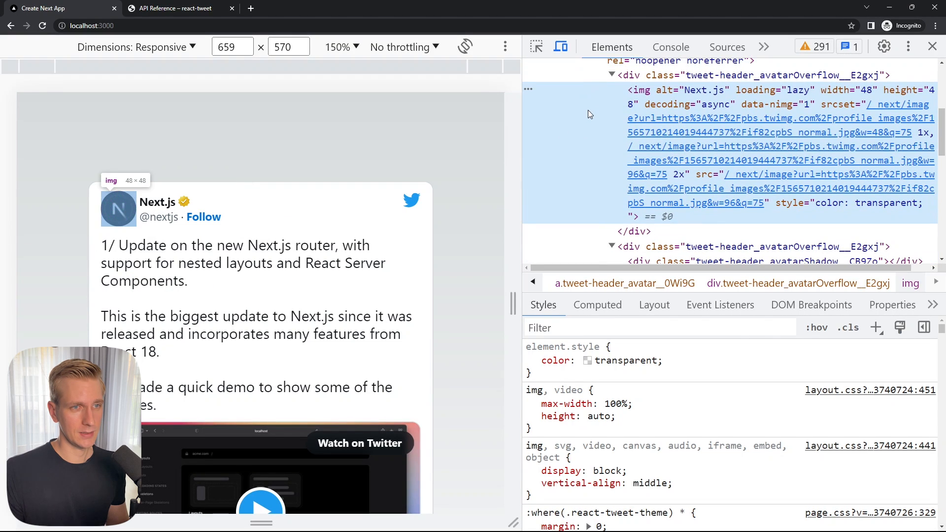
{"action": "mouse_move", "coordinate": [838, 115]}
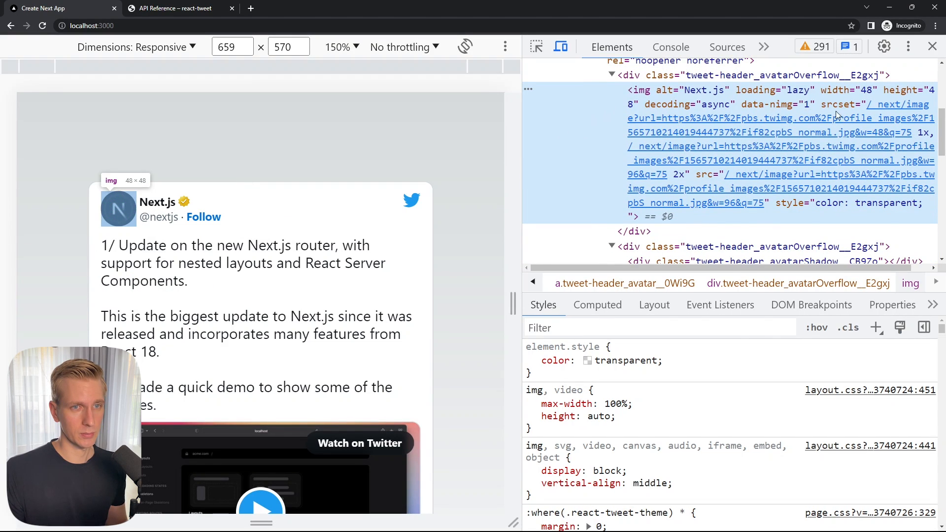
{"action": "mouse_move", "coordinate": [776, 104]}
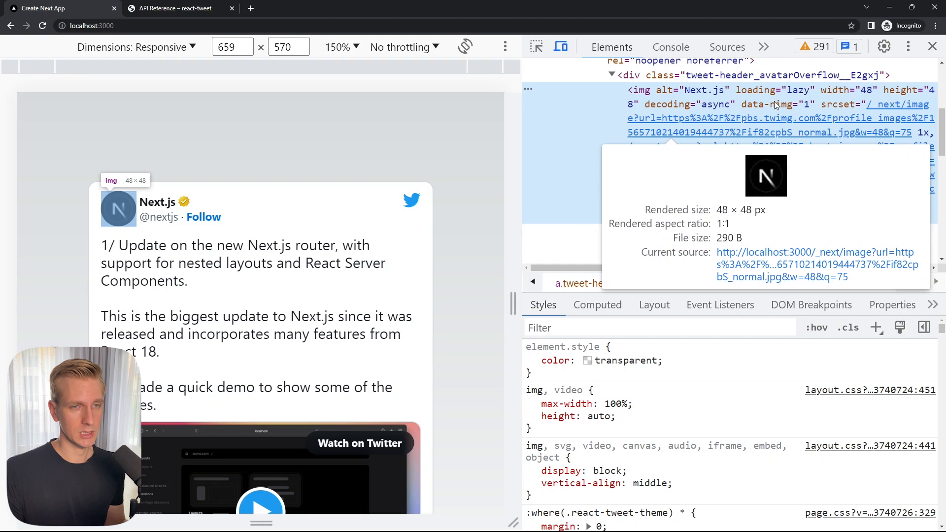